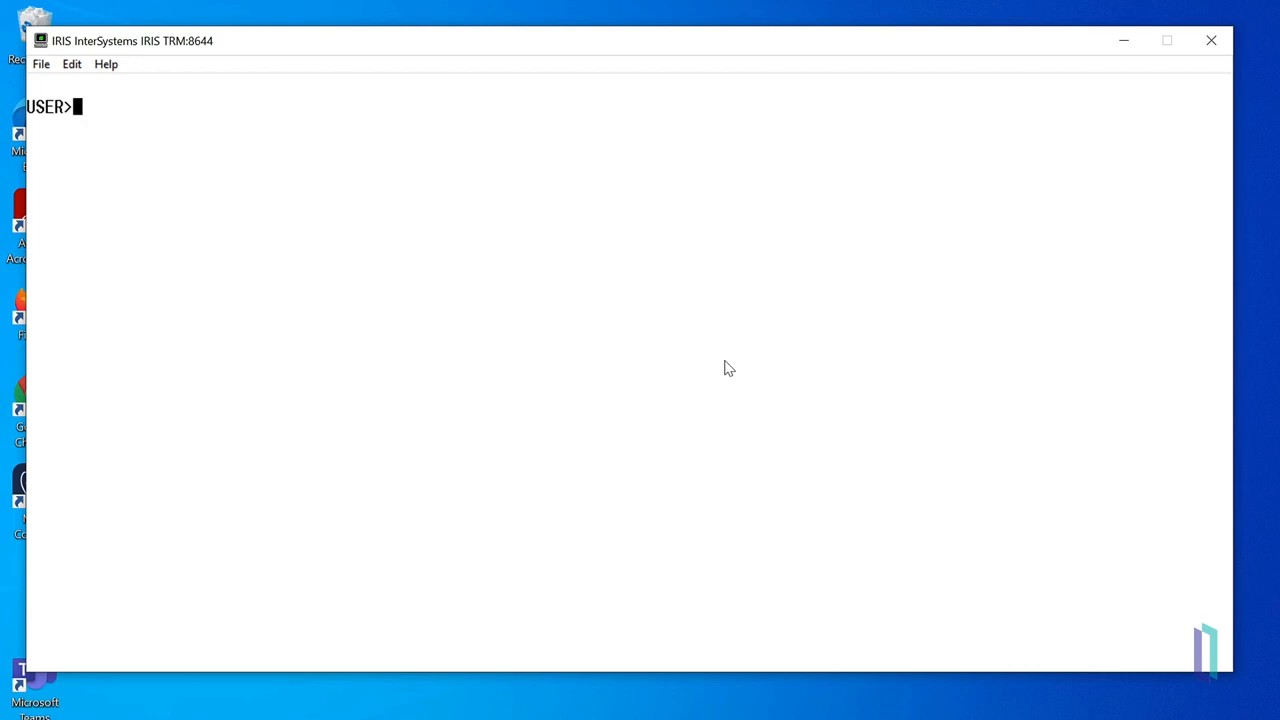
text(set s = 4)
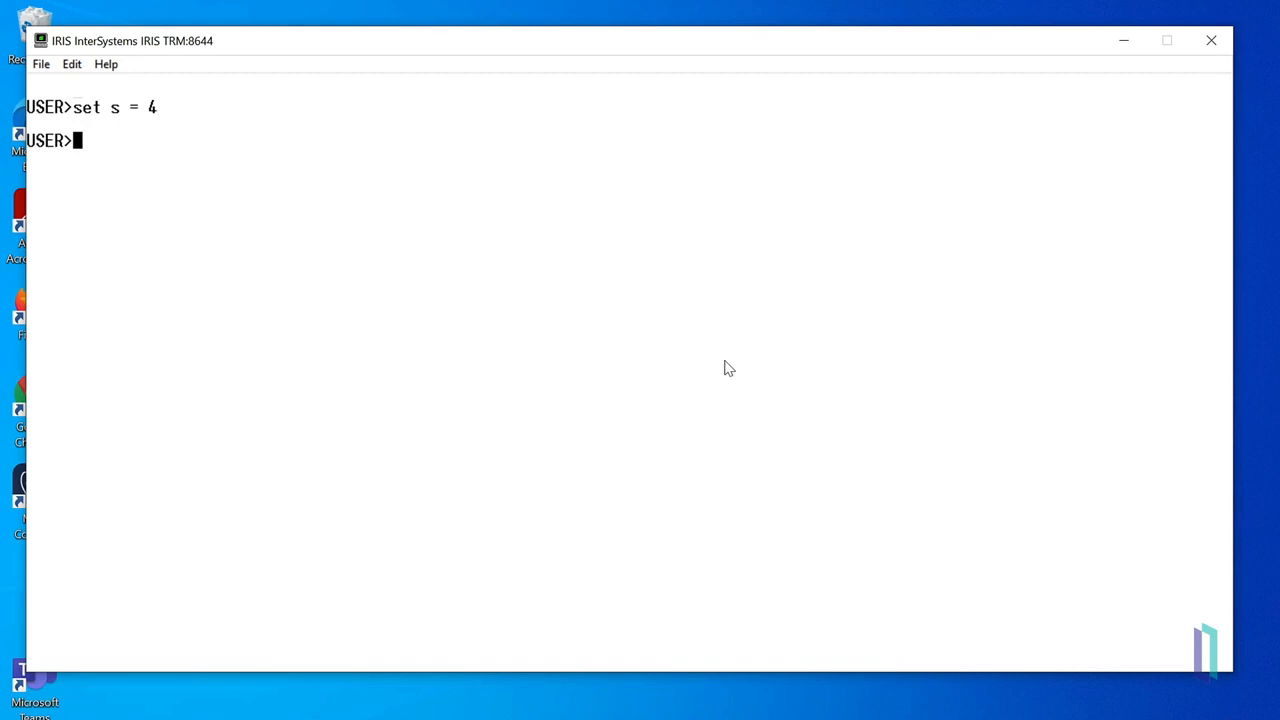
text(write)
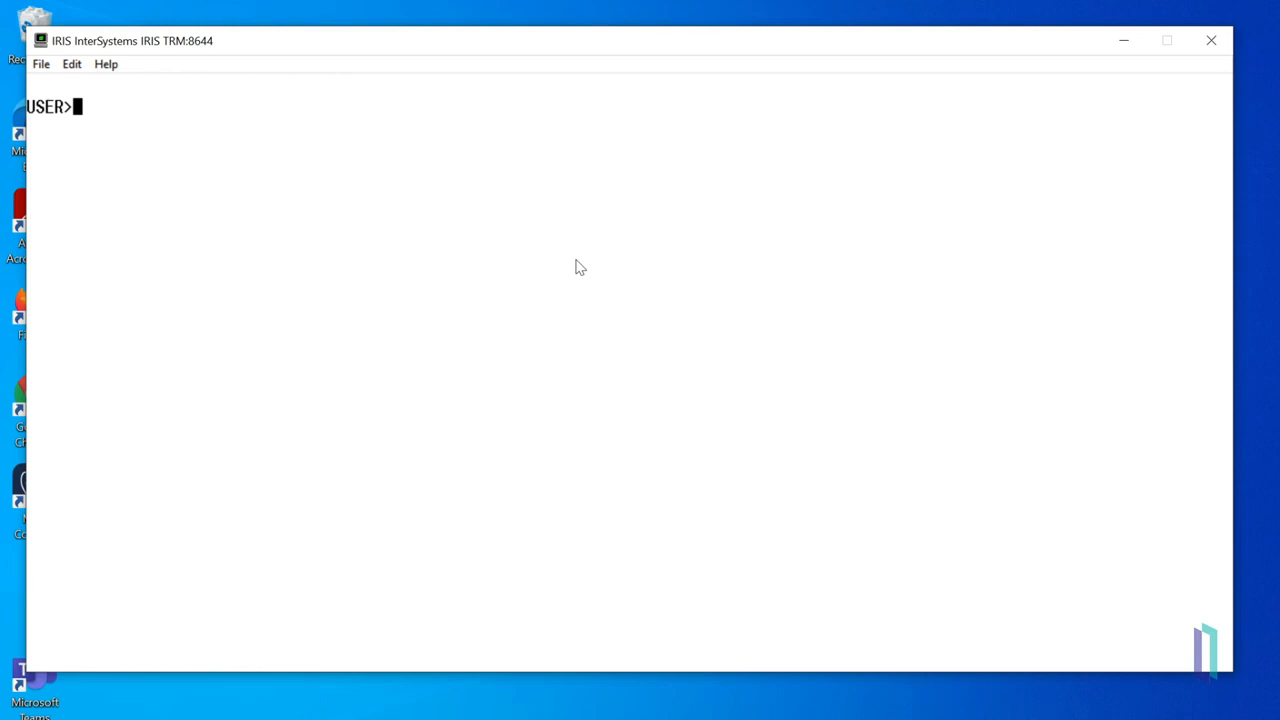
text(set s = 4)
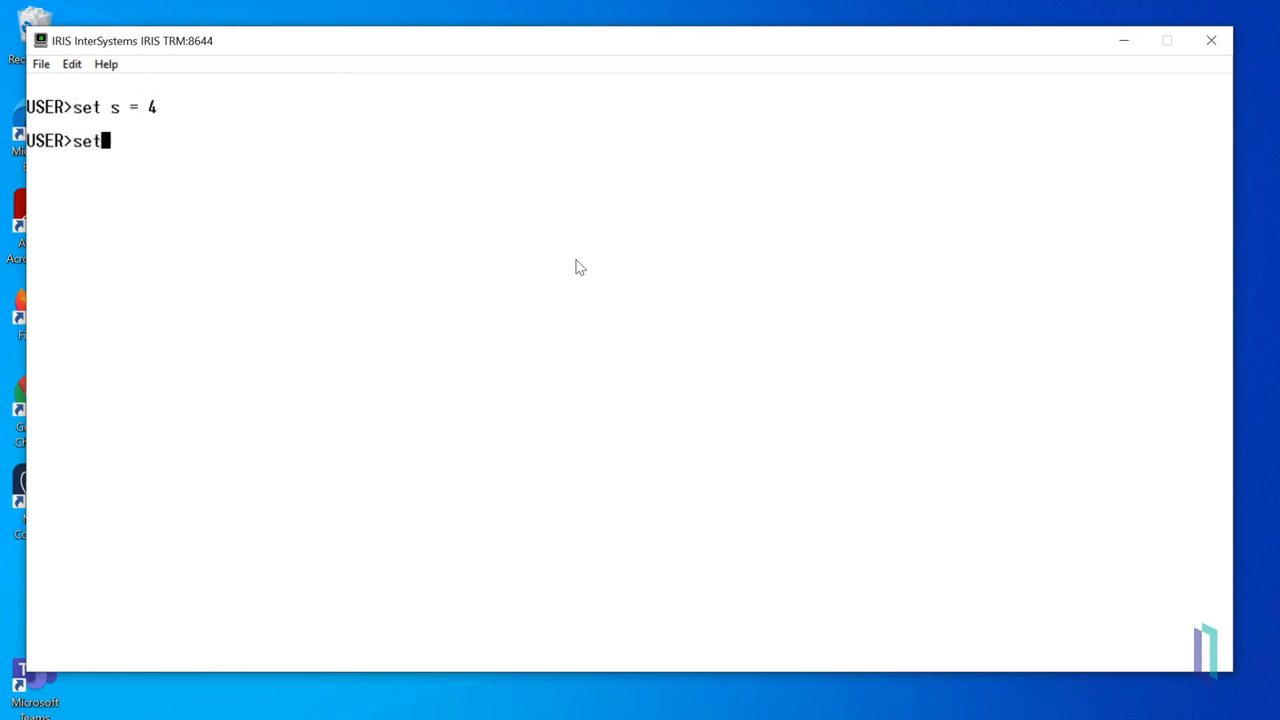
text(s = "Sally")
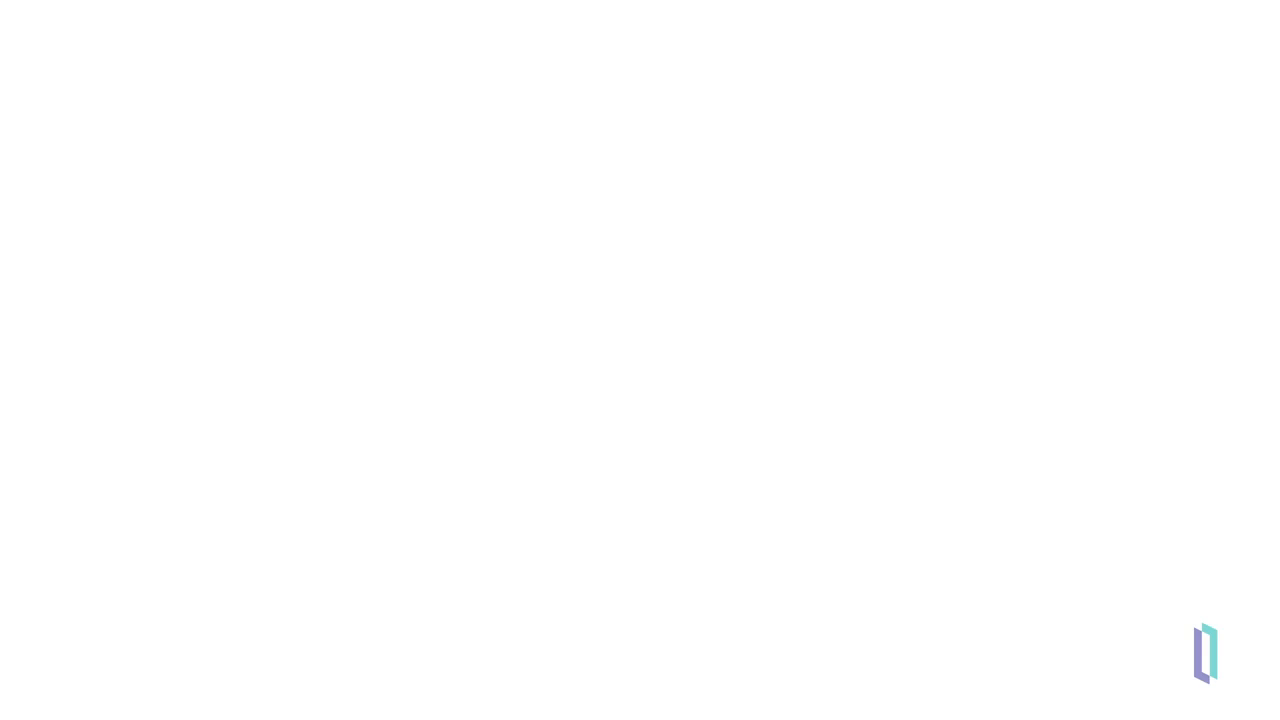
text(set)
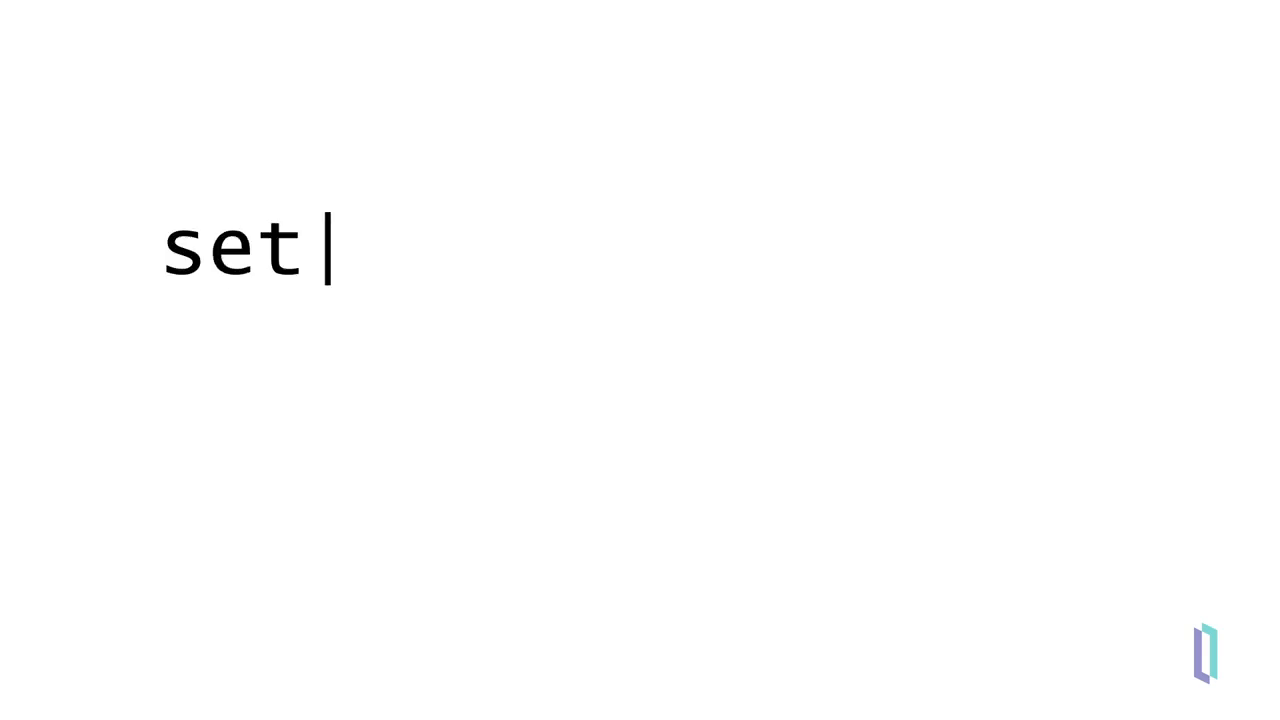
text(petName = "Rex")
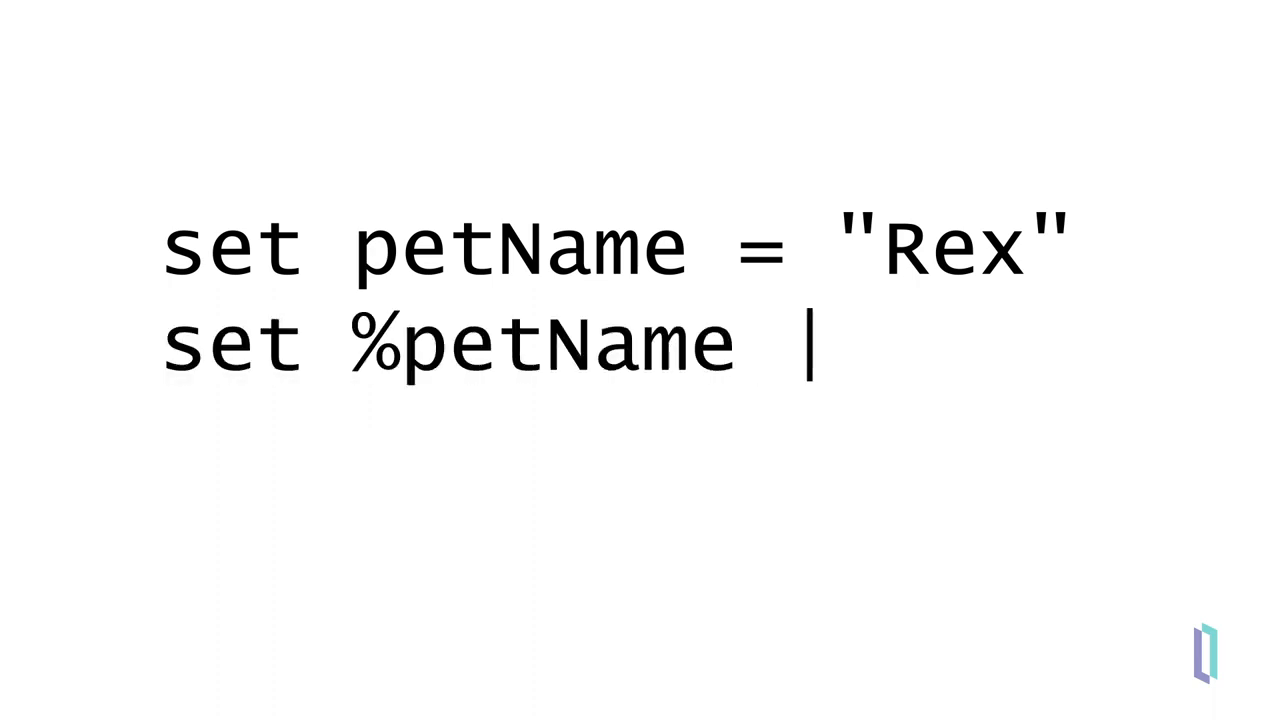
text(= "Rex")
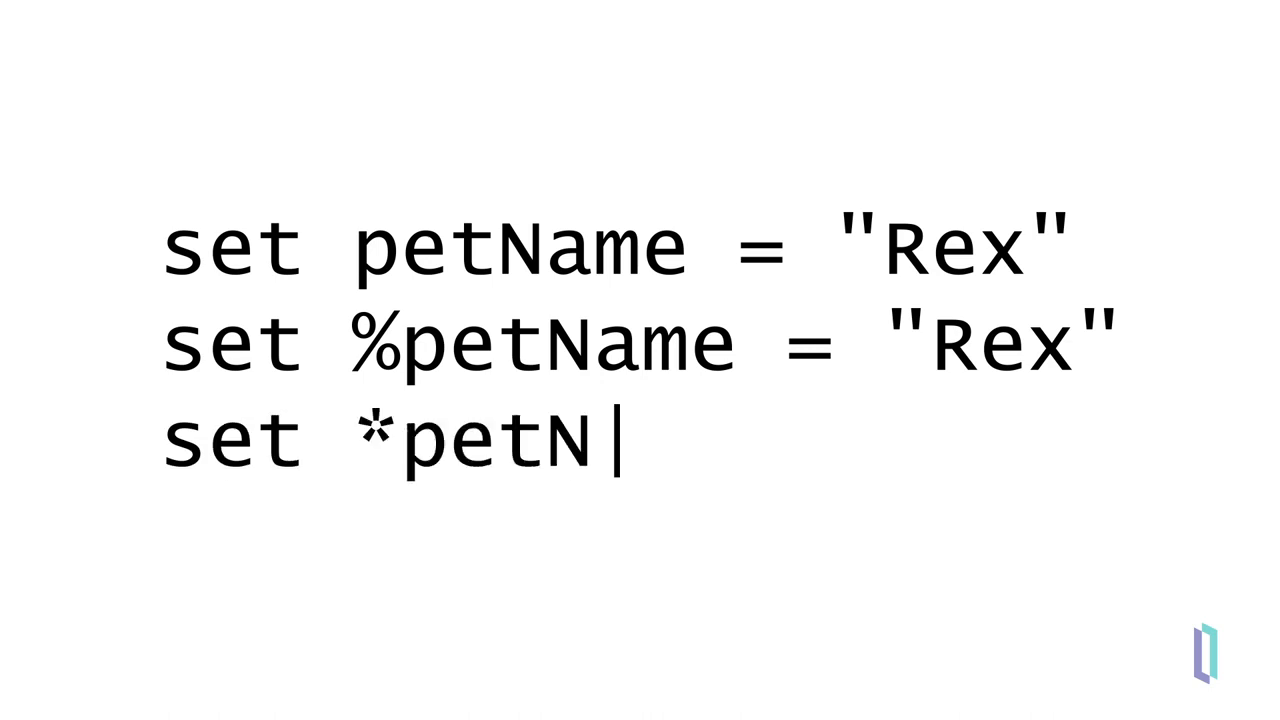
text(ame = "Rex")
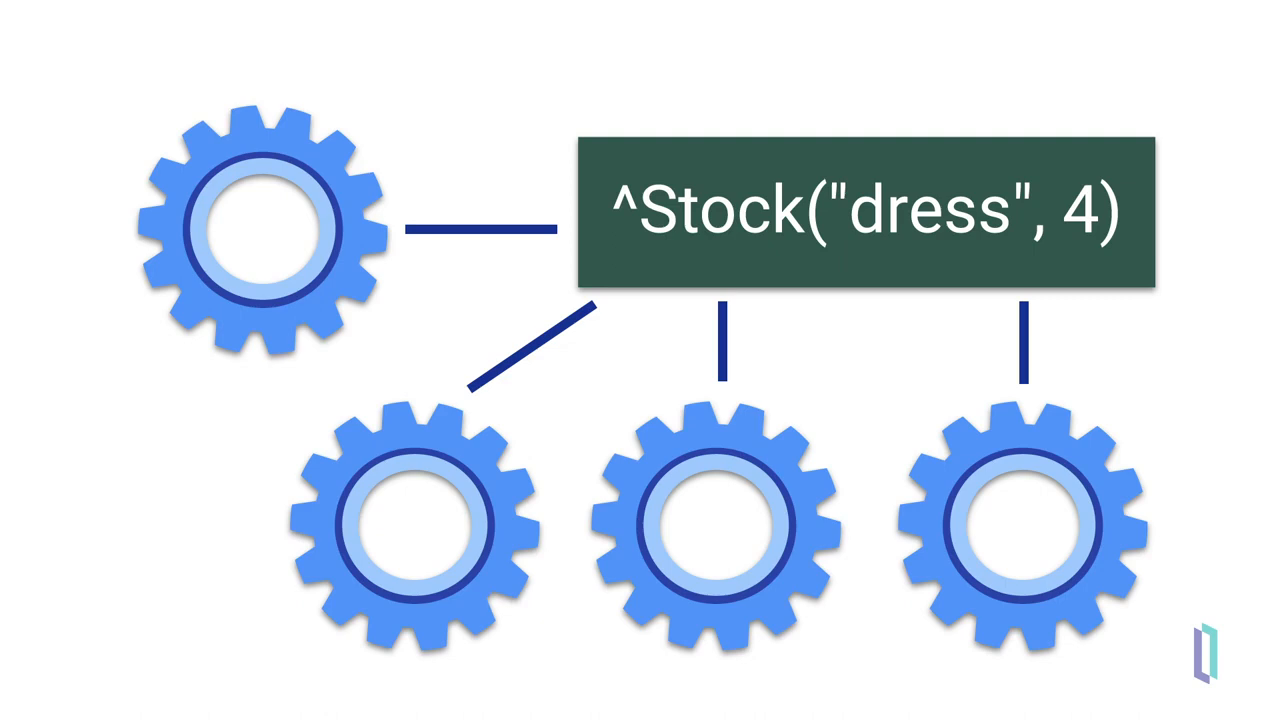
text(set local = "a local variable)
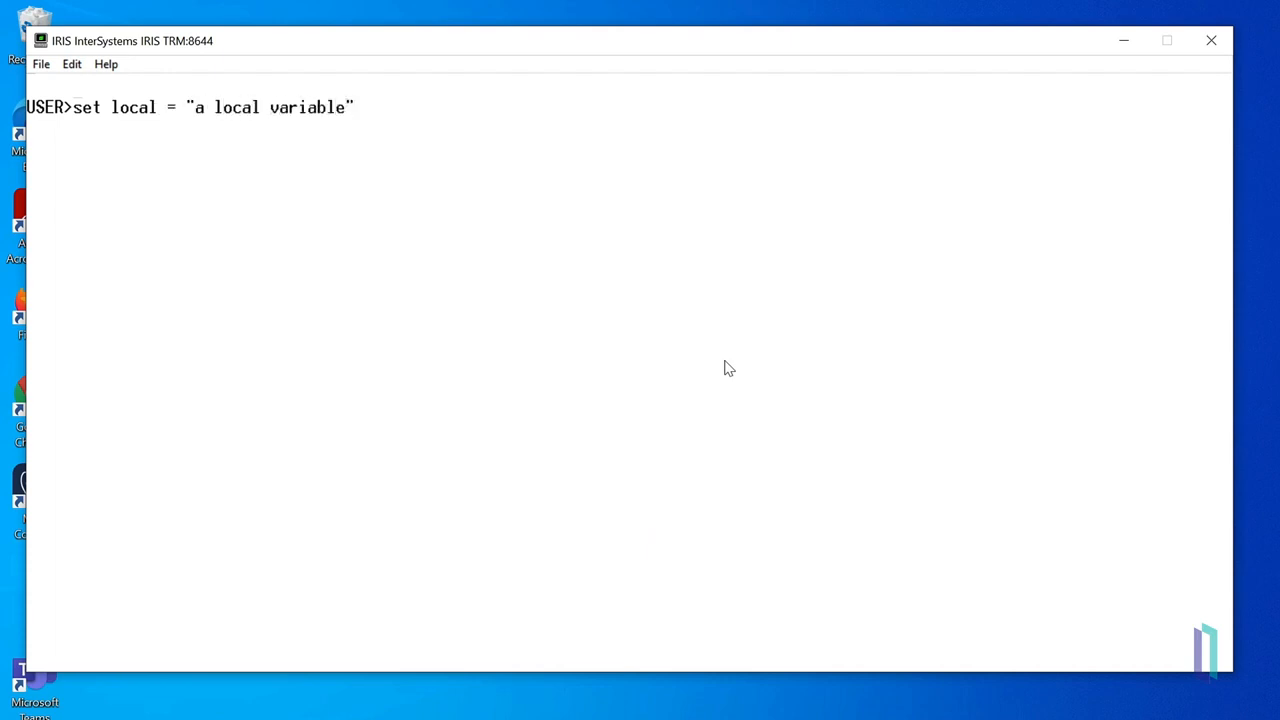
text(set)
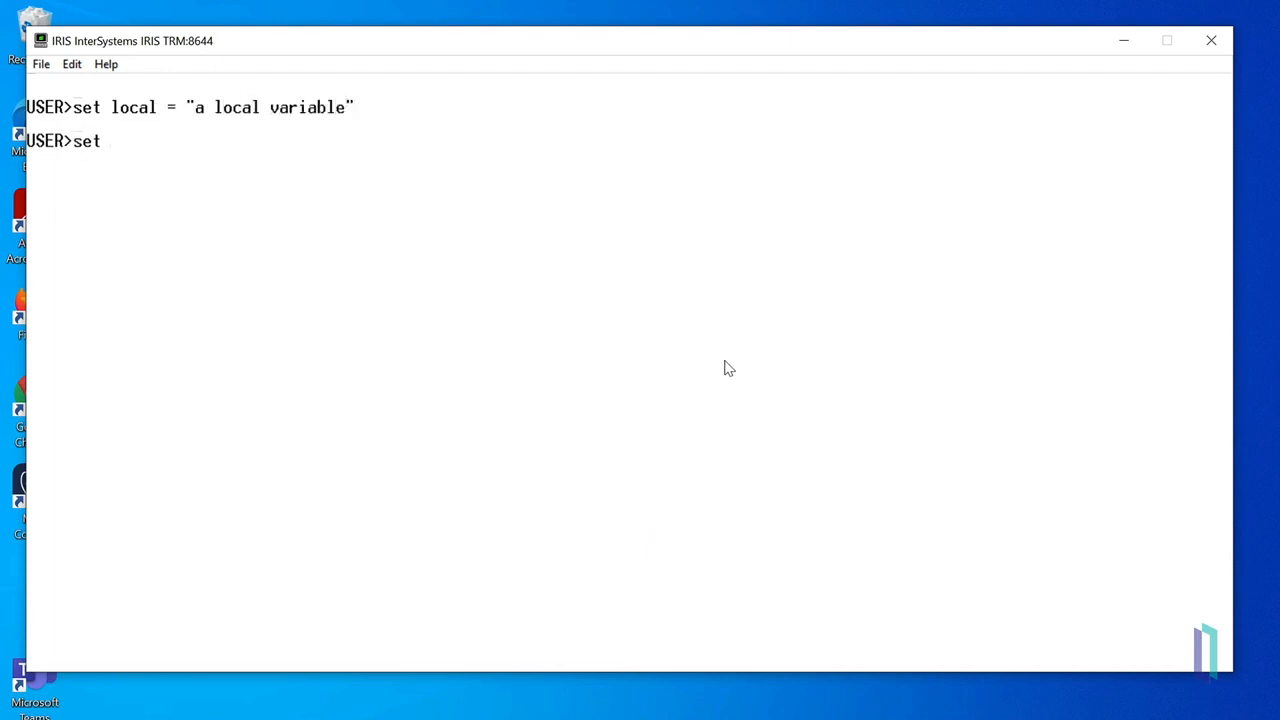
text(^global)
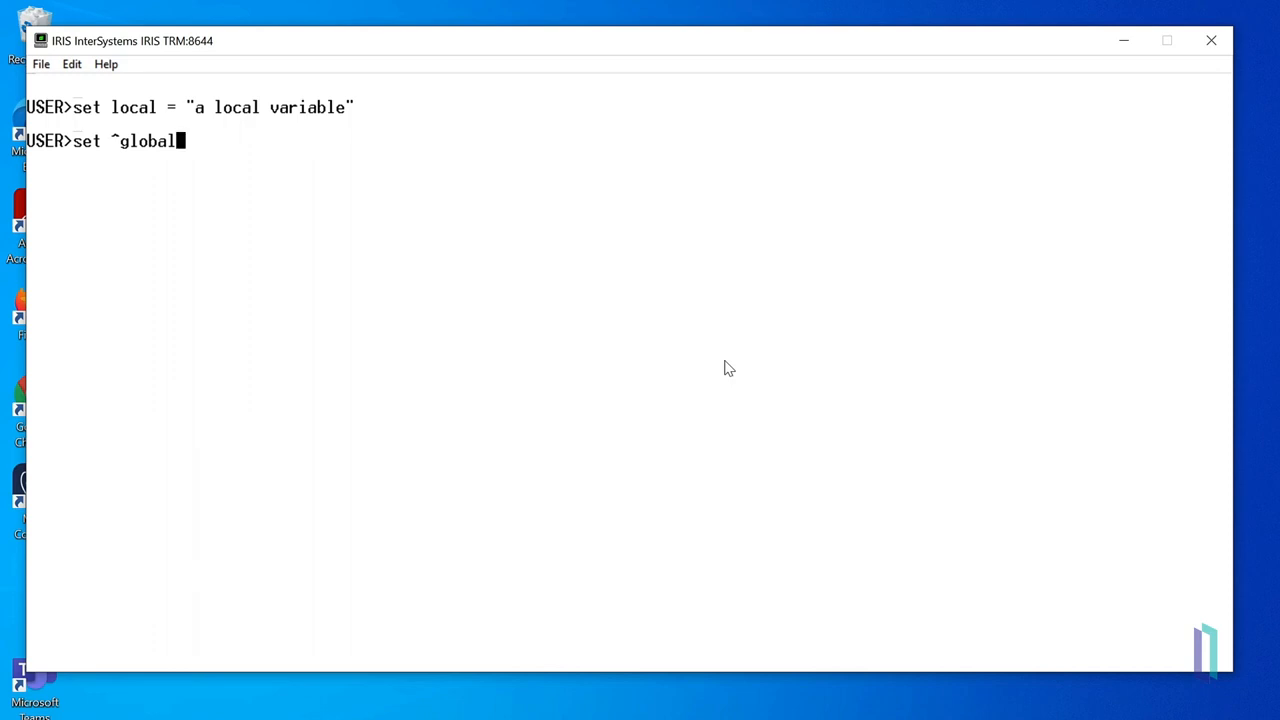
text(= "a gl)
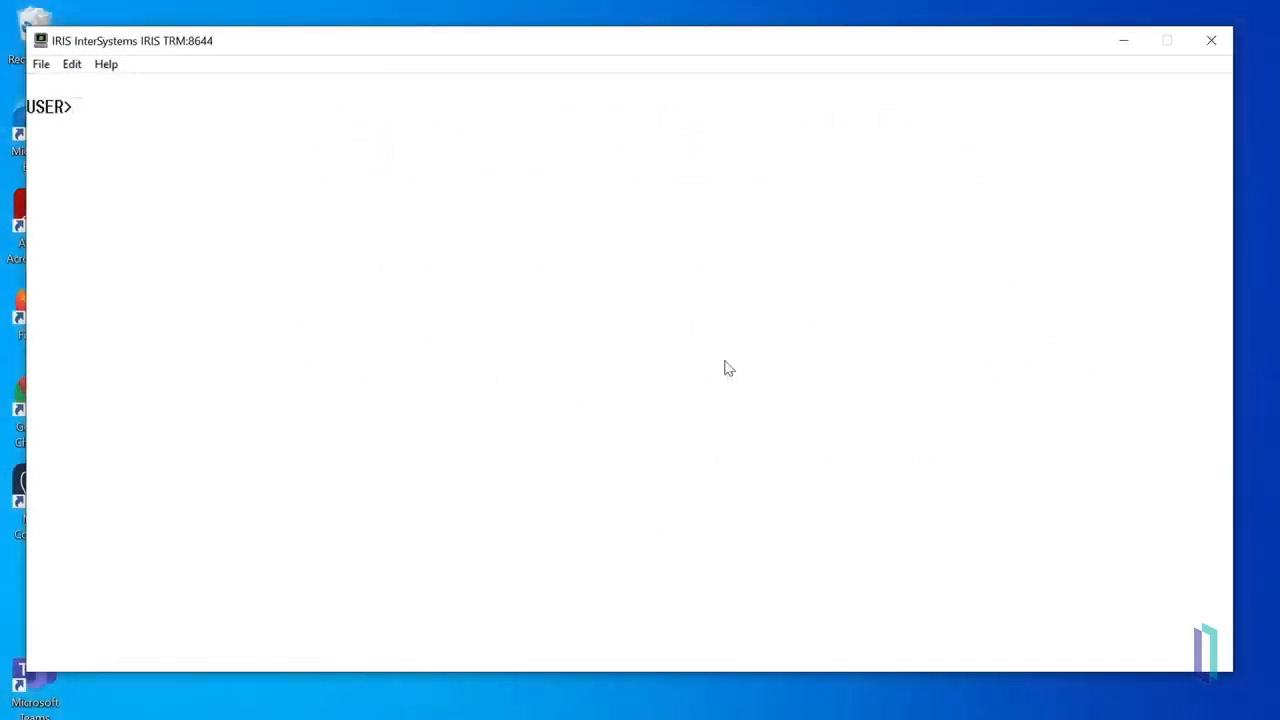
text(write)
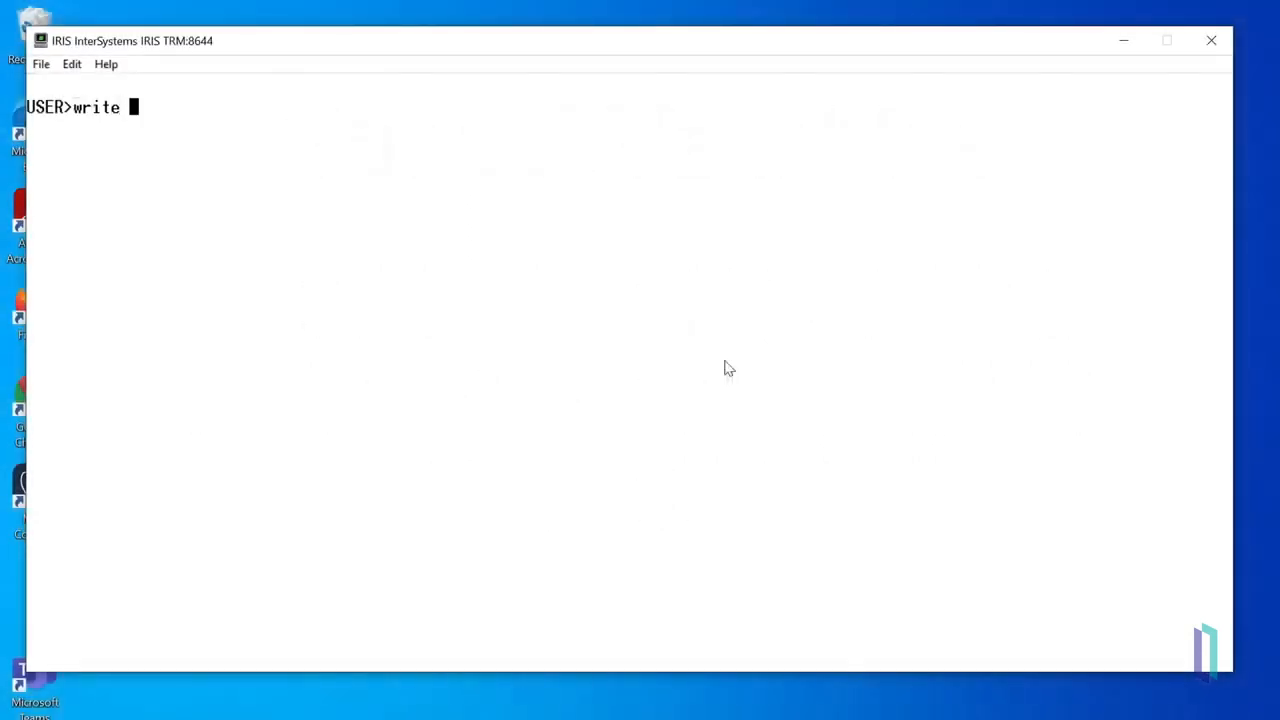
text($HORO)
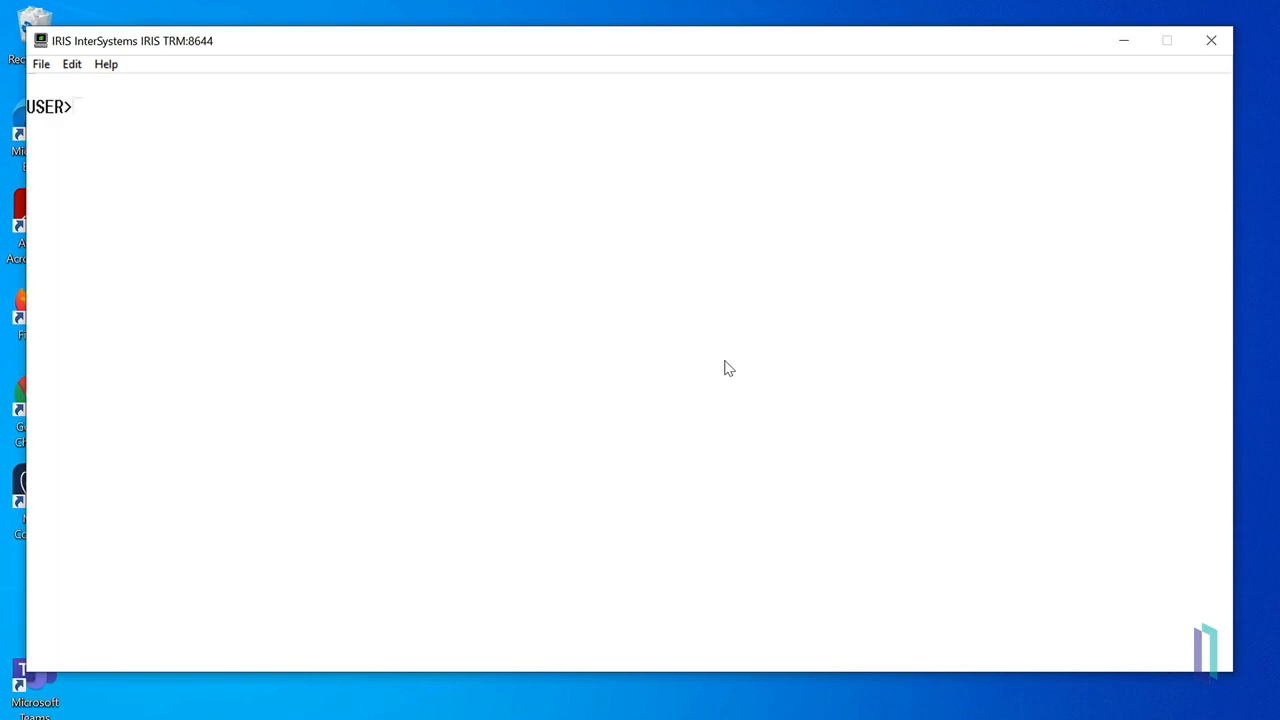
text(write $NAMESPACE)
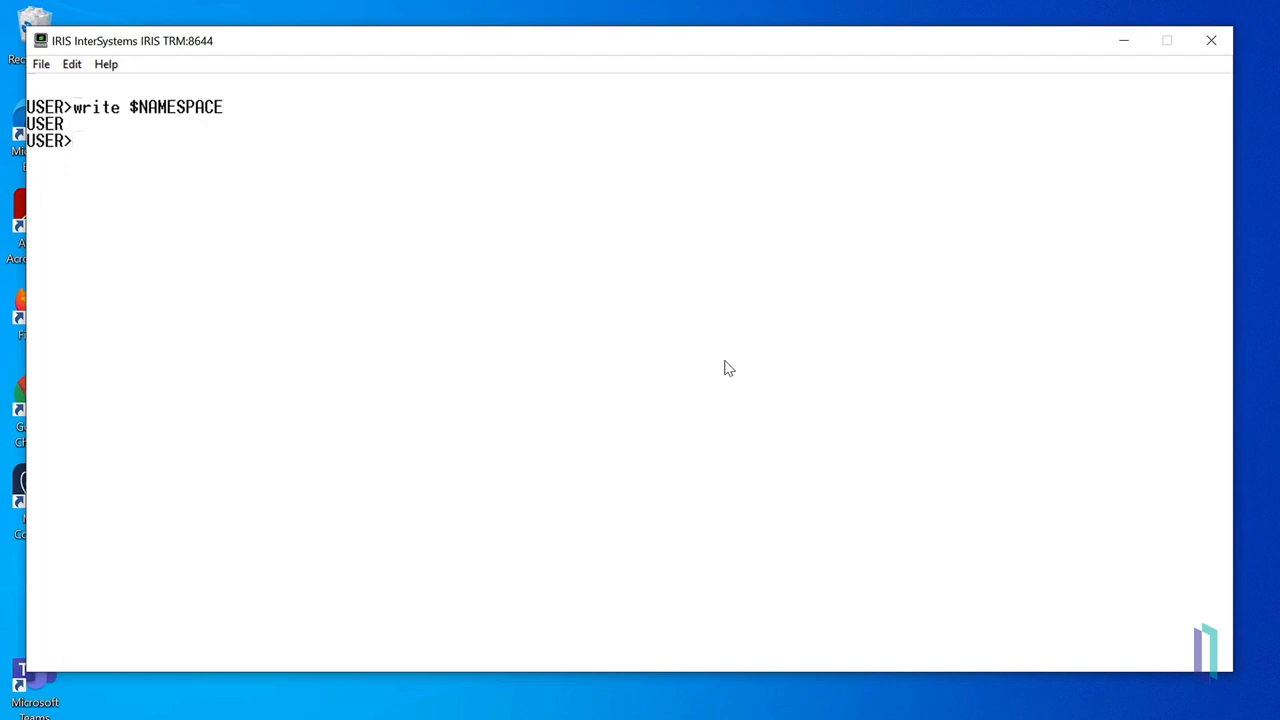
text(set $NAMES)
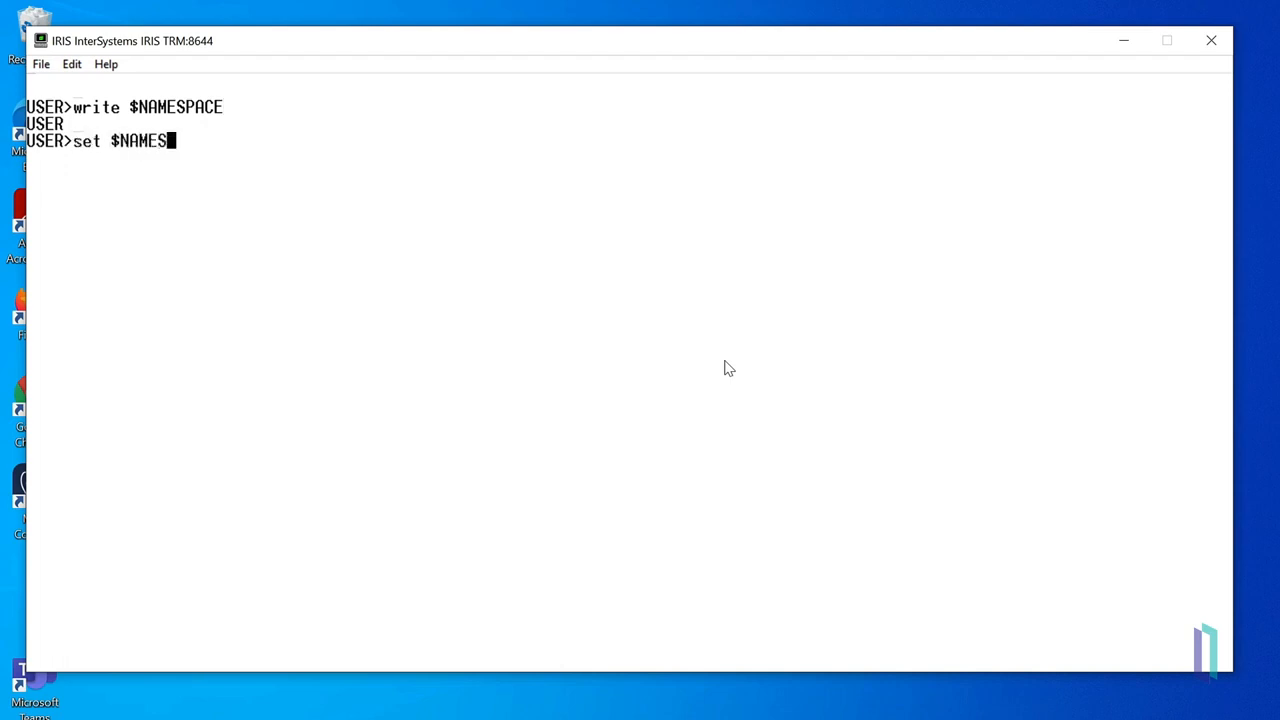
text(PACE = "%SYS")
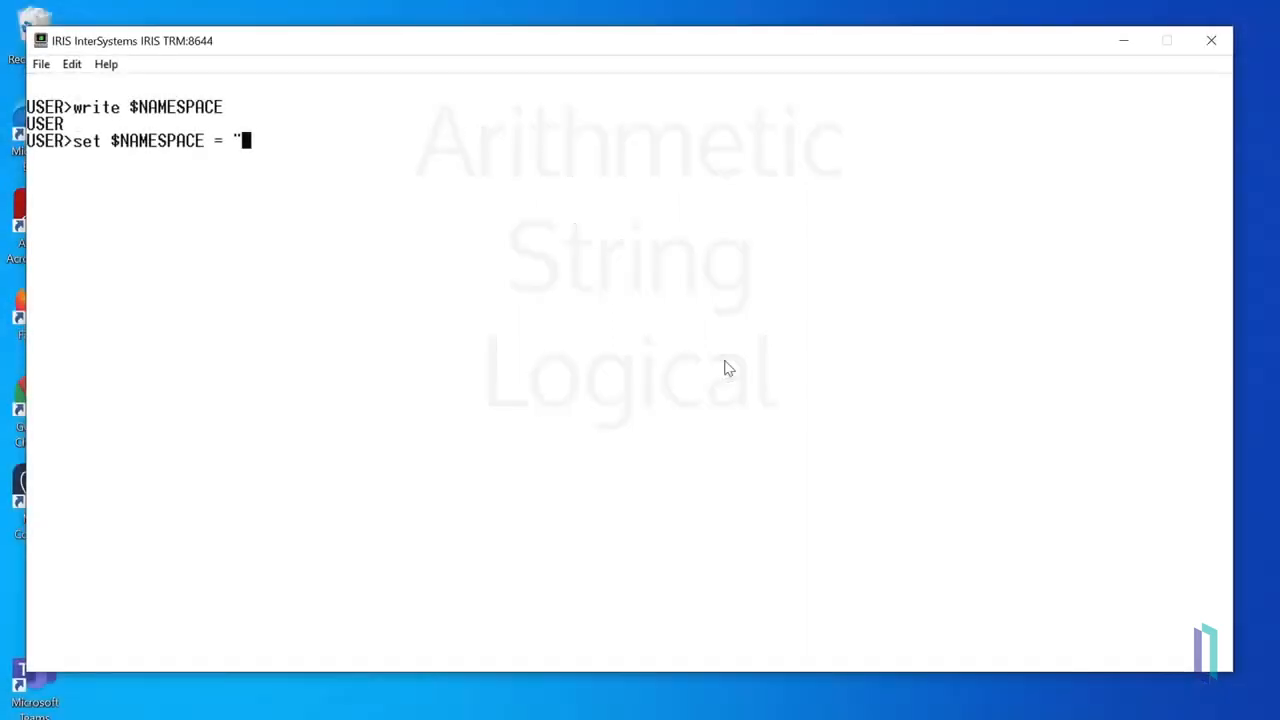
text(%SYS")
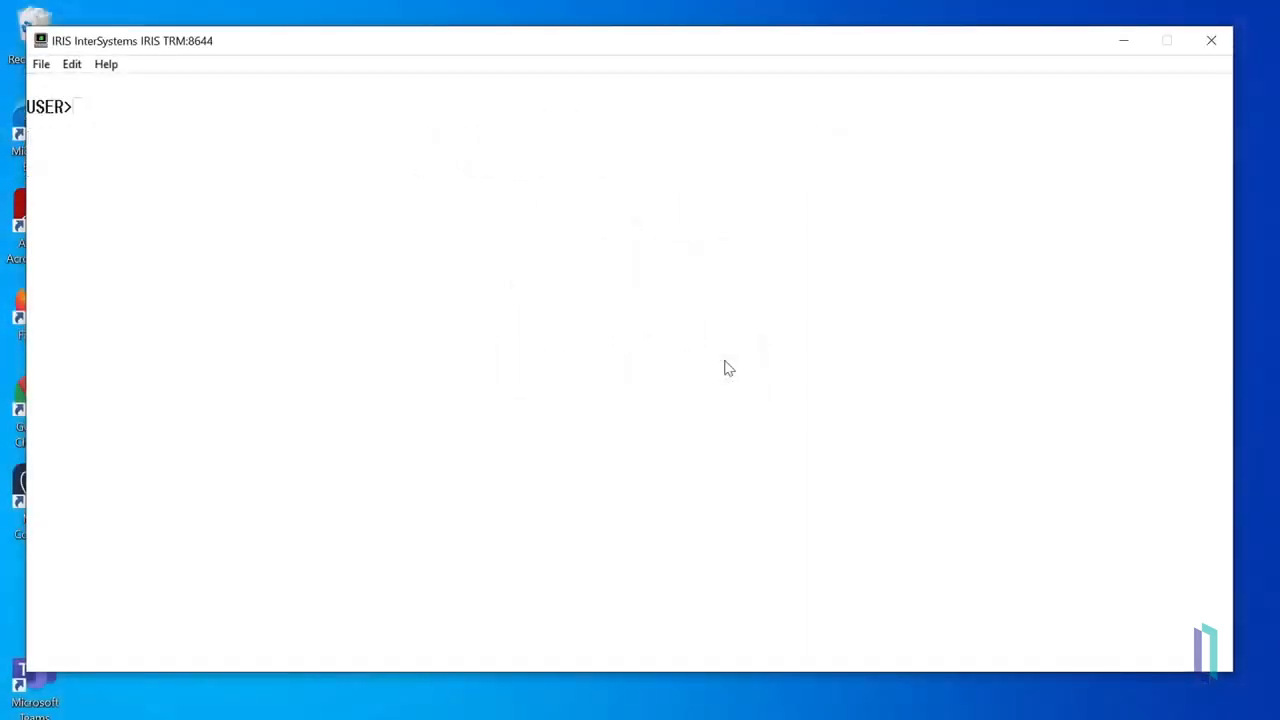
text(set num)
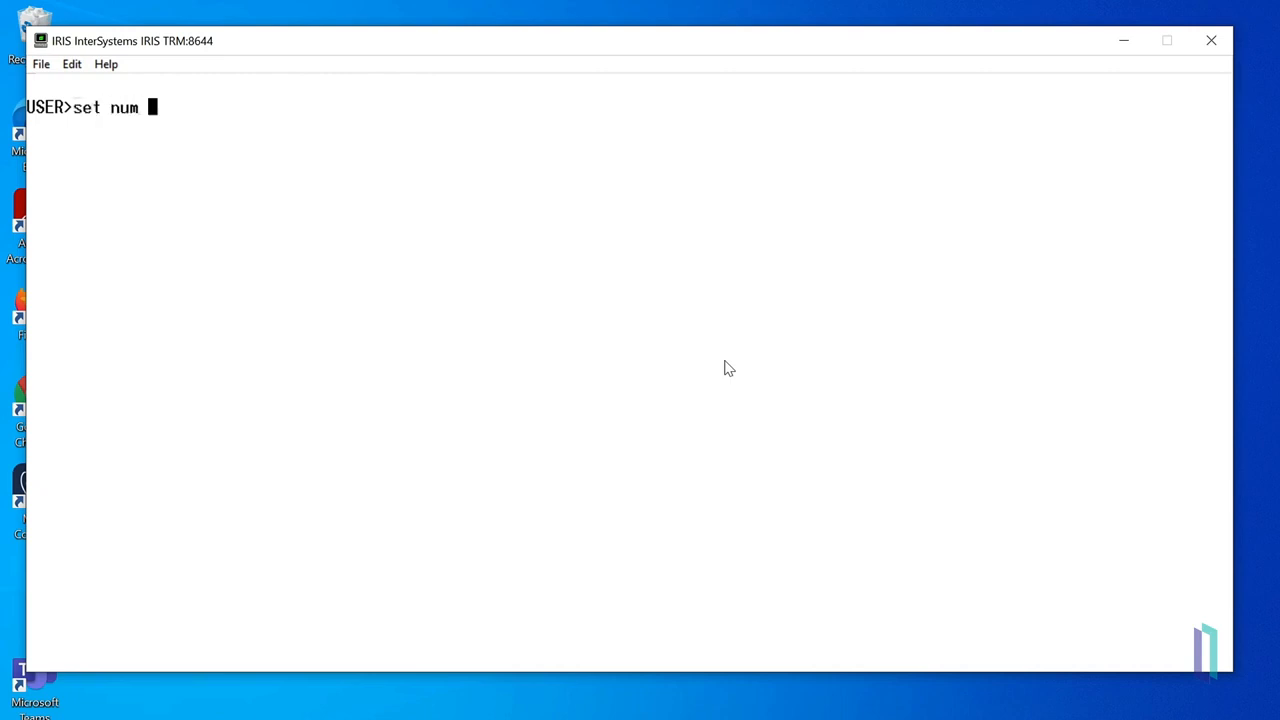
text(= 4 + 7)
text(write num)
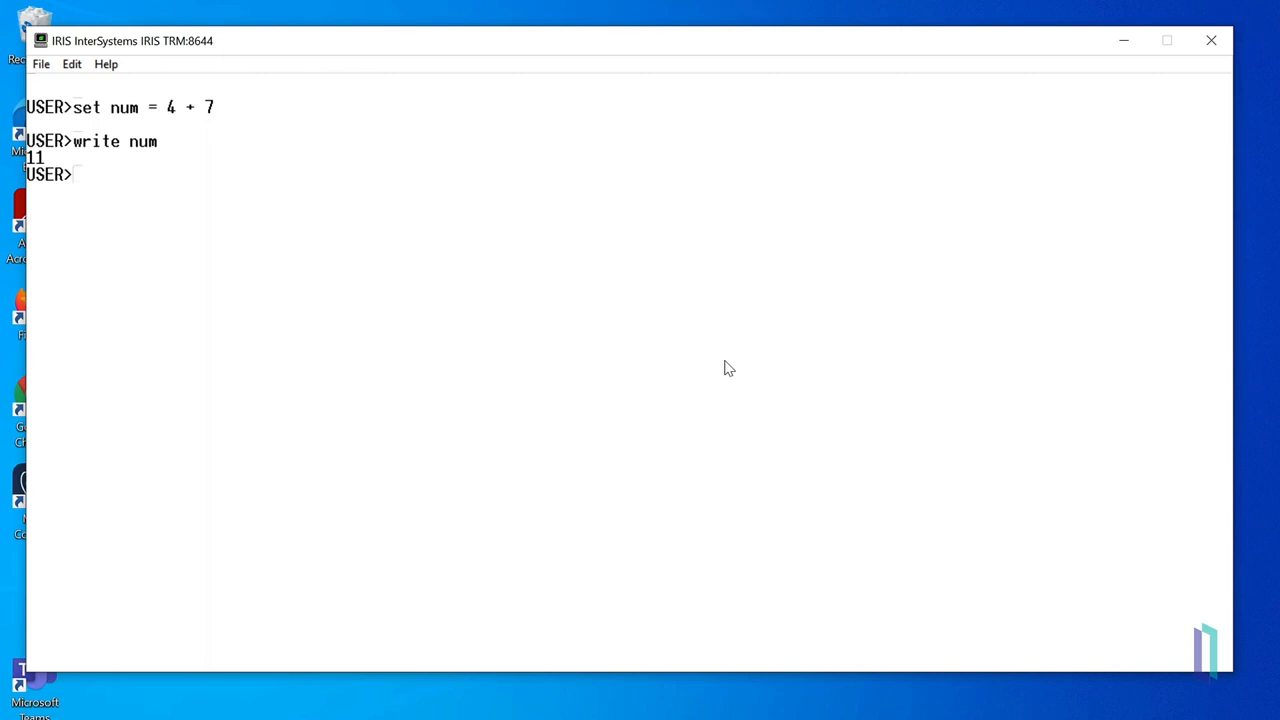
text(set num =)
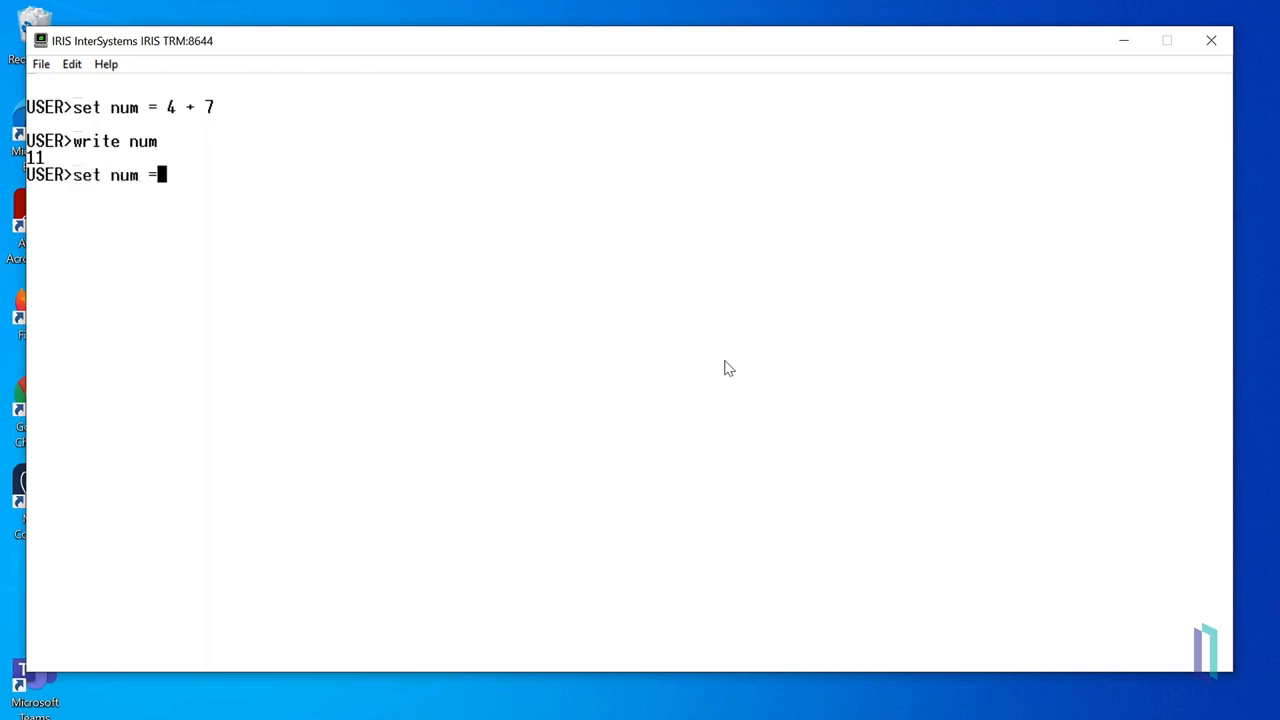
text(4 + 7 * 3)
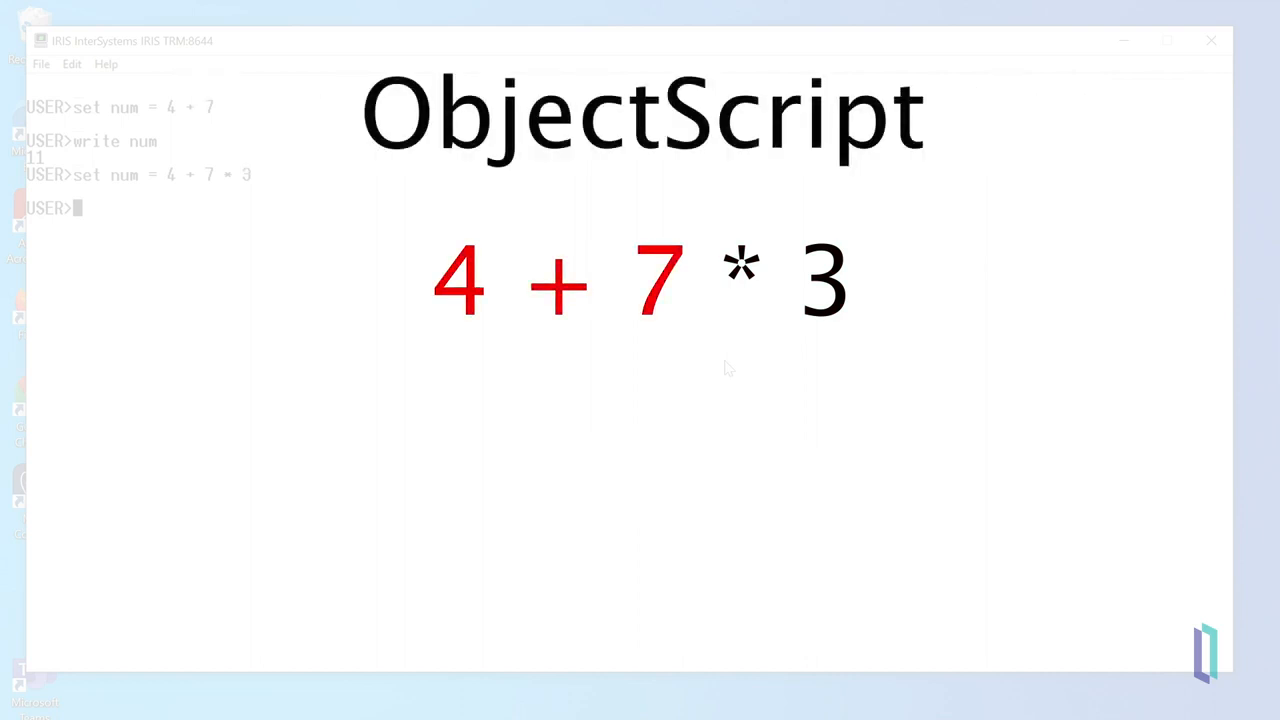
text(write num)
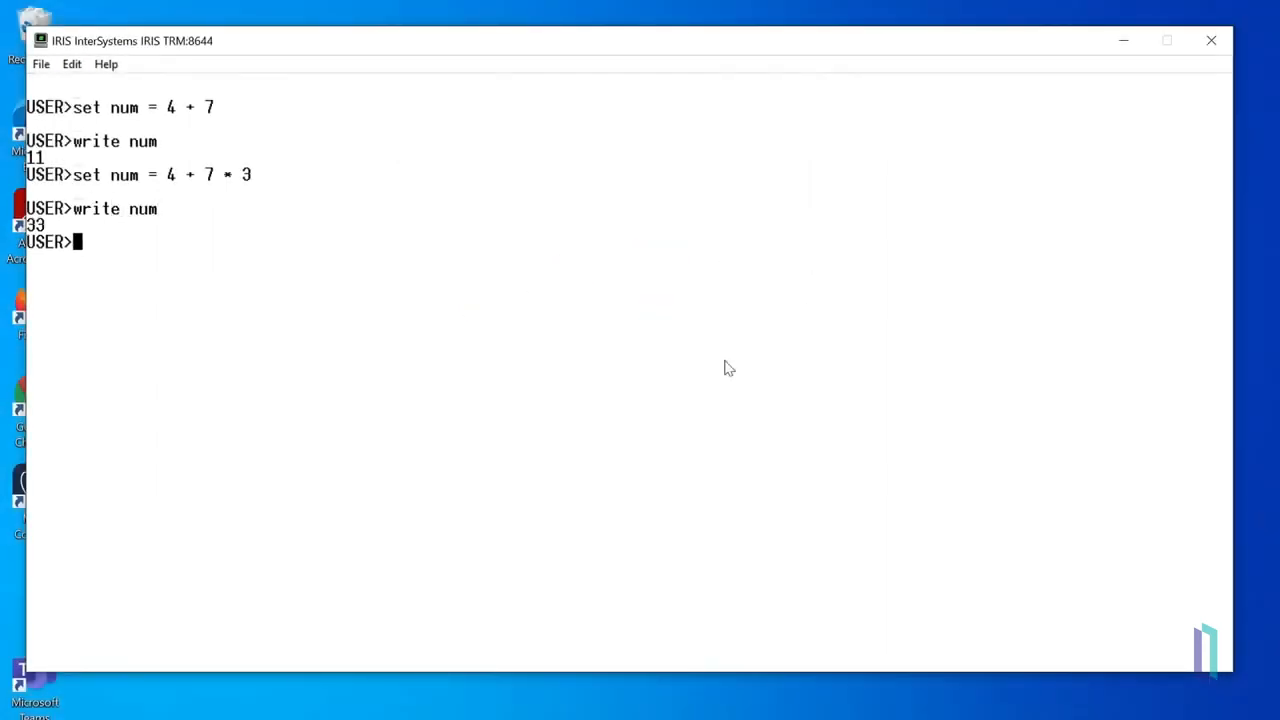
text(set n)
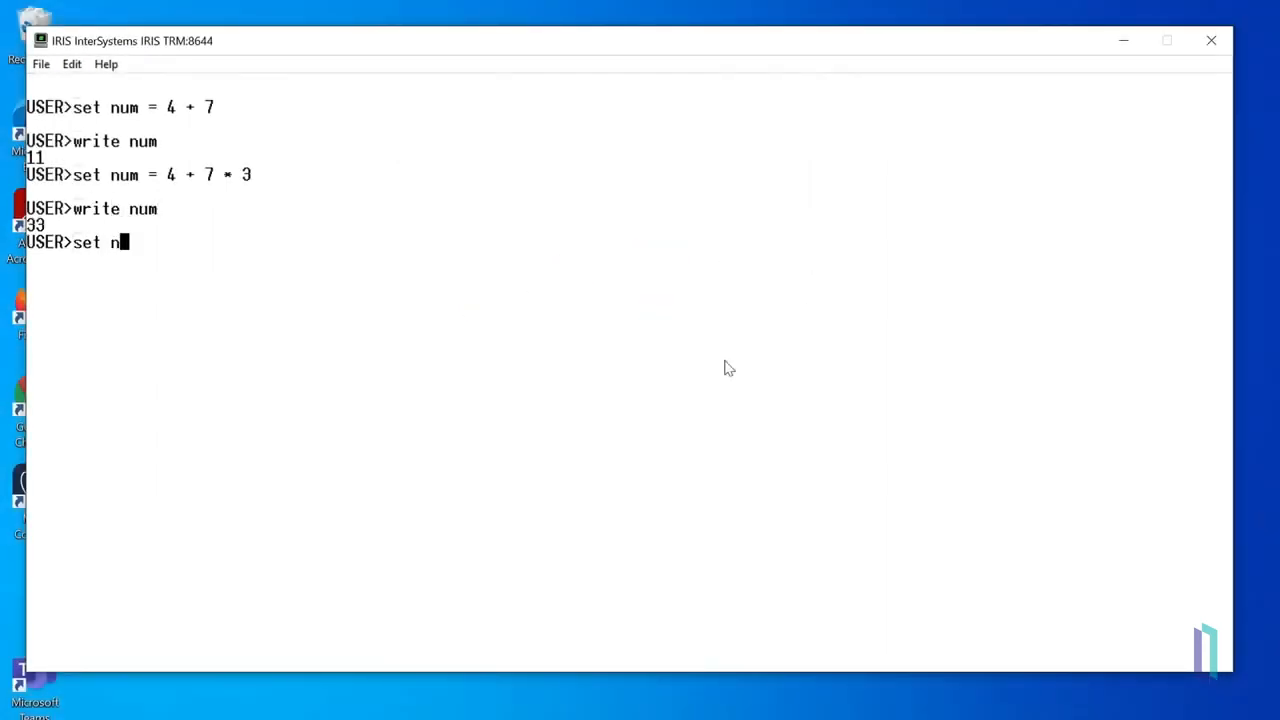
text(um =)
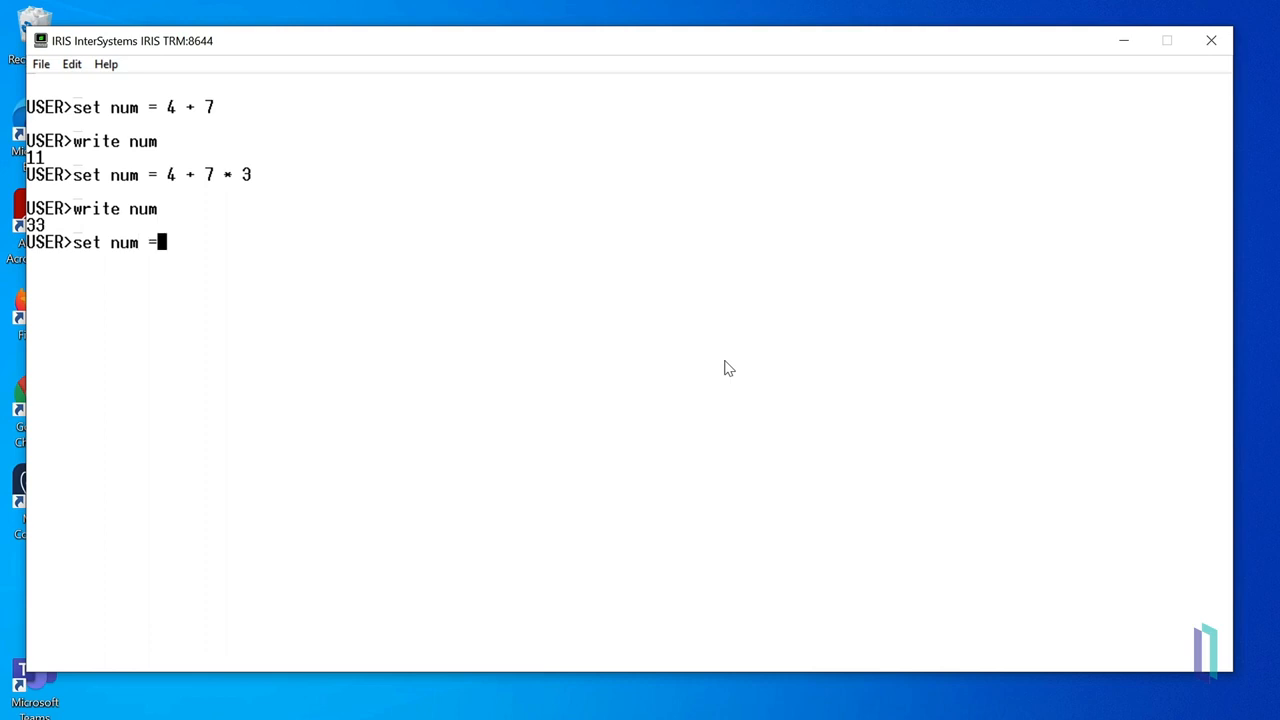
text(4 + ()
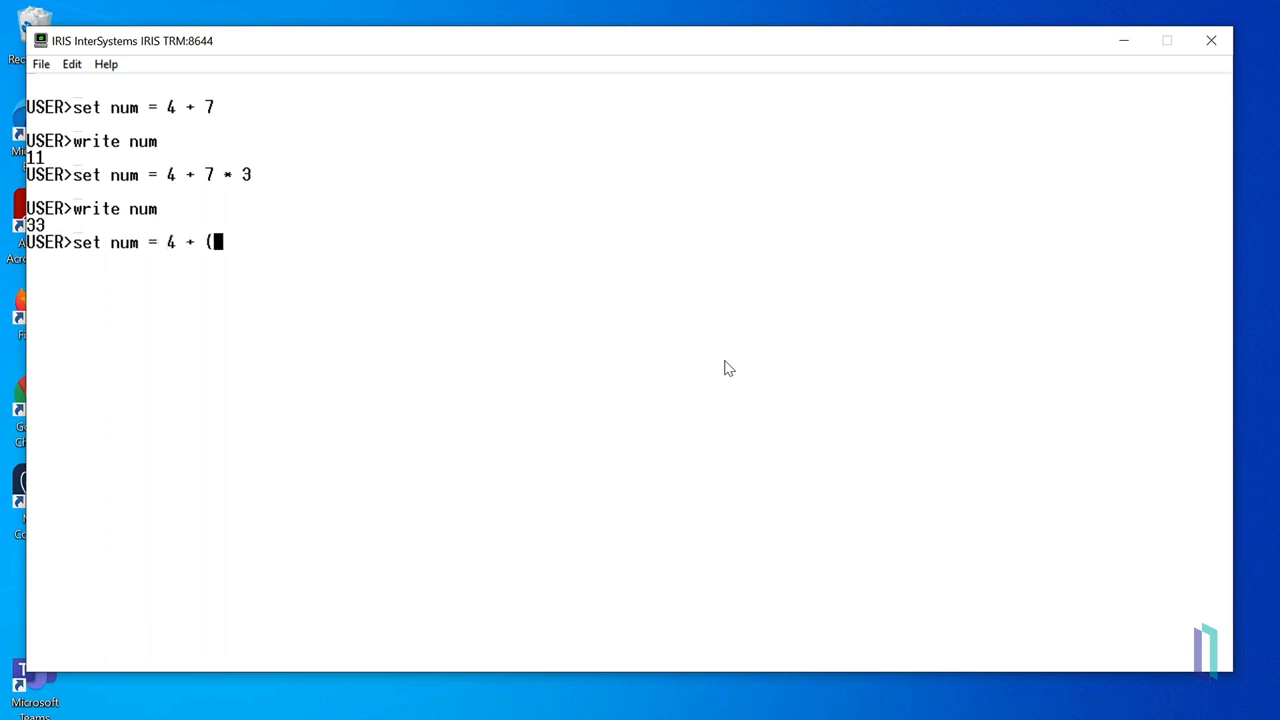
text(7 * 3)
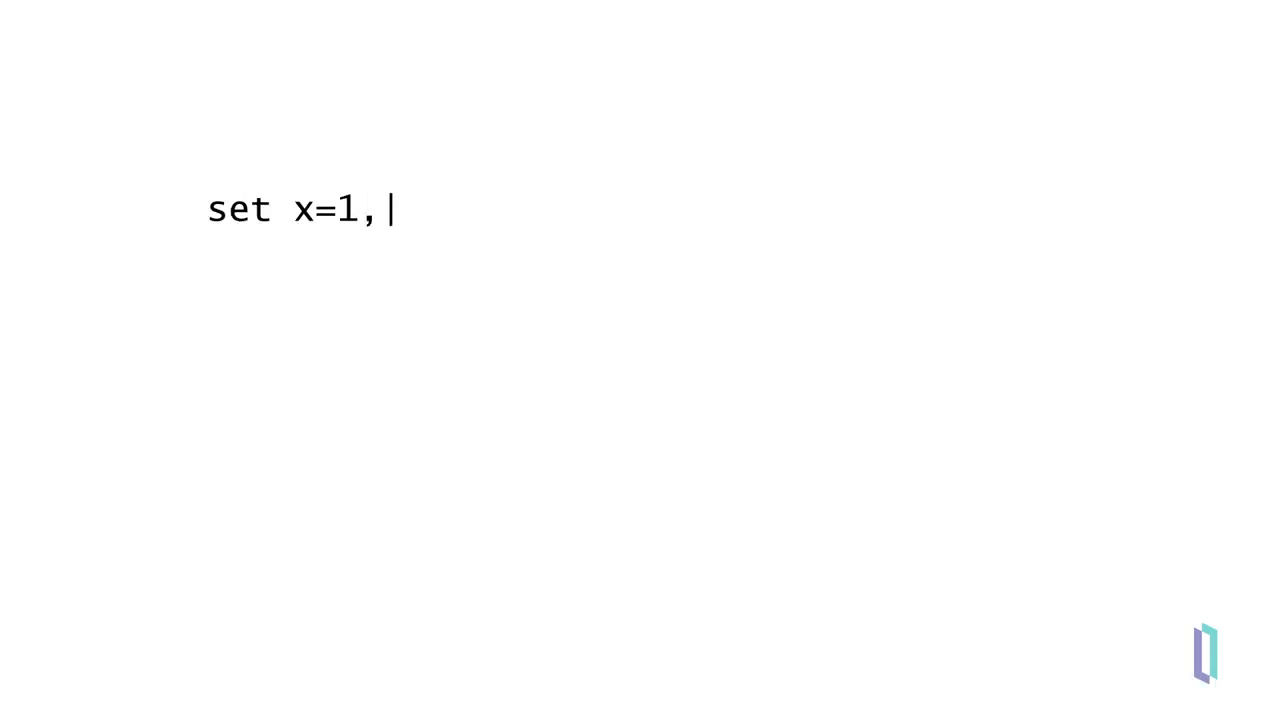
text(y=0)
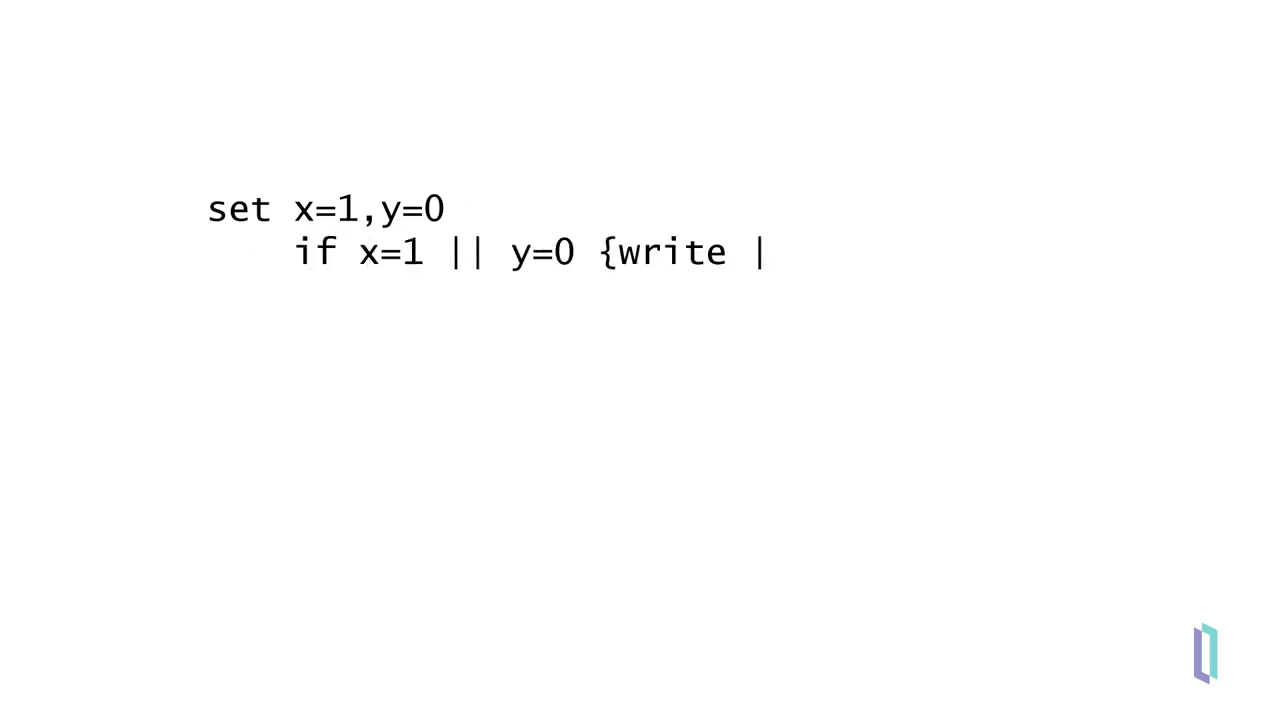
text("This is true"})
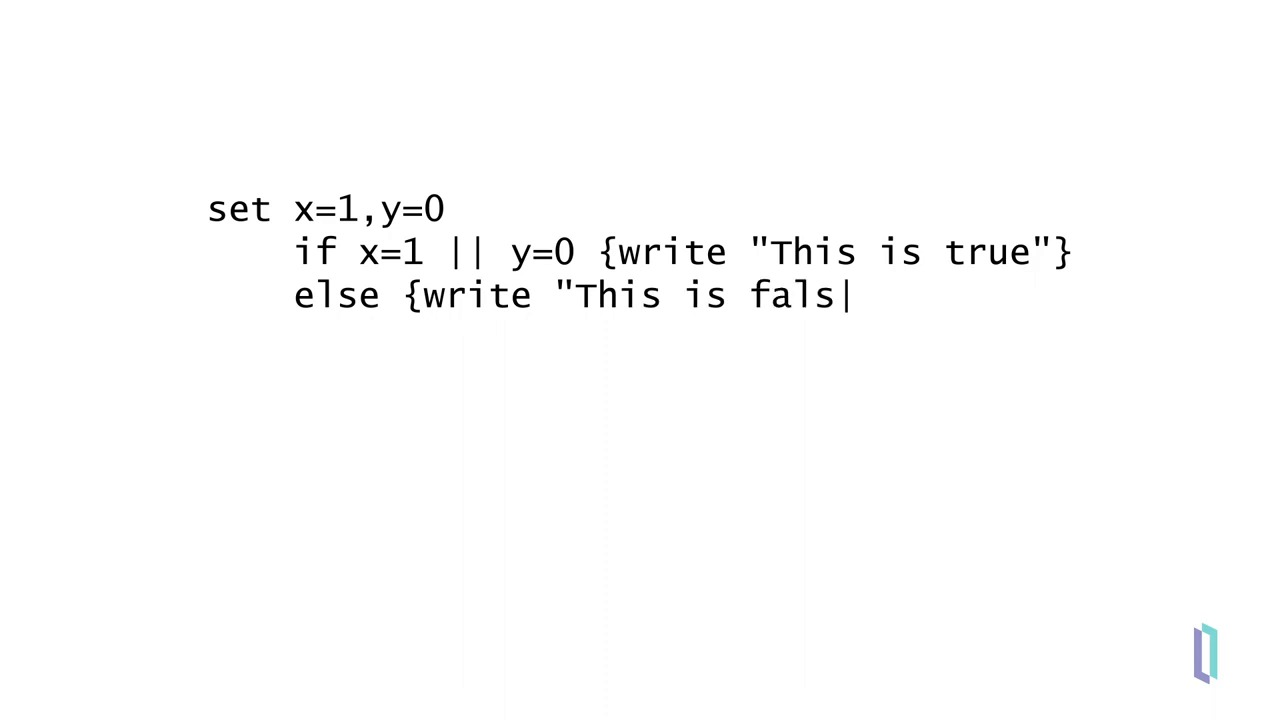
text(e" })
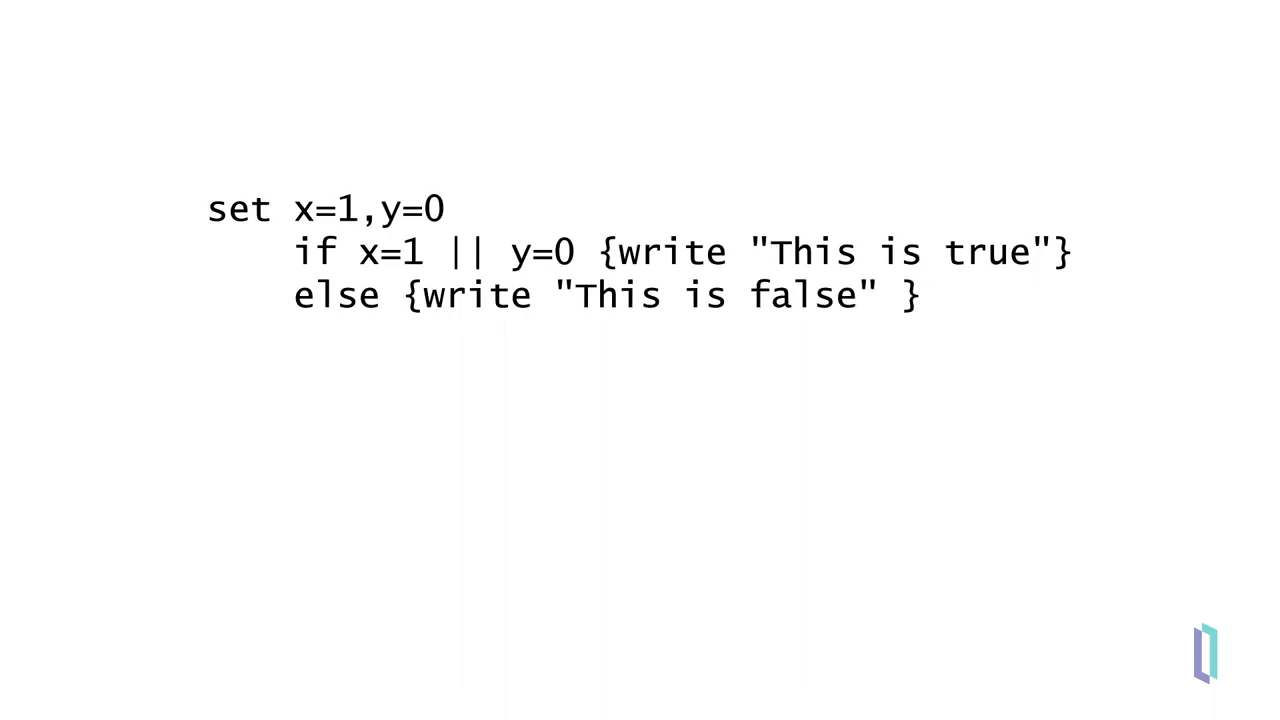